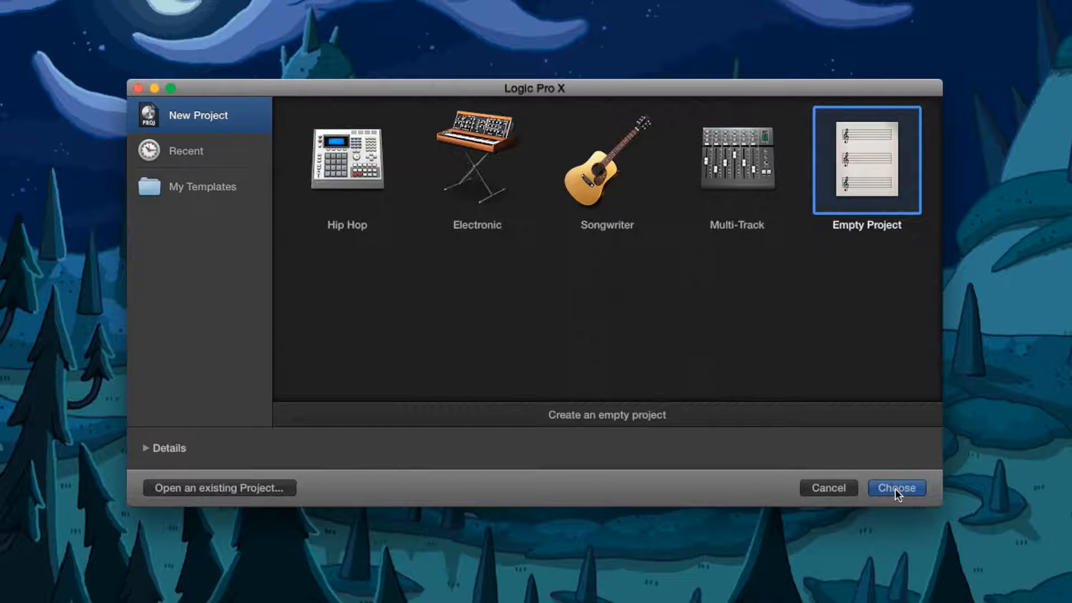
# Start an Empty Project and create one audio track, Audio 1.
pyautogui.click(896, 487)
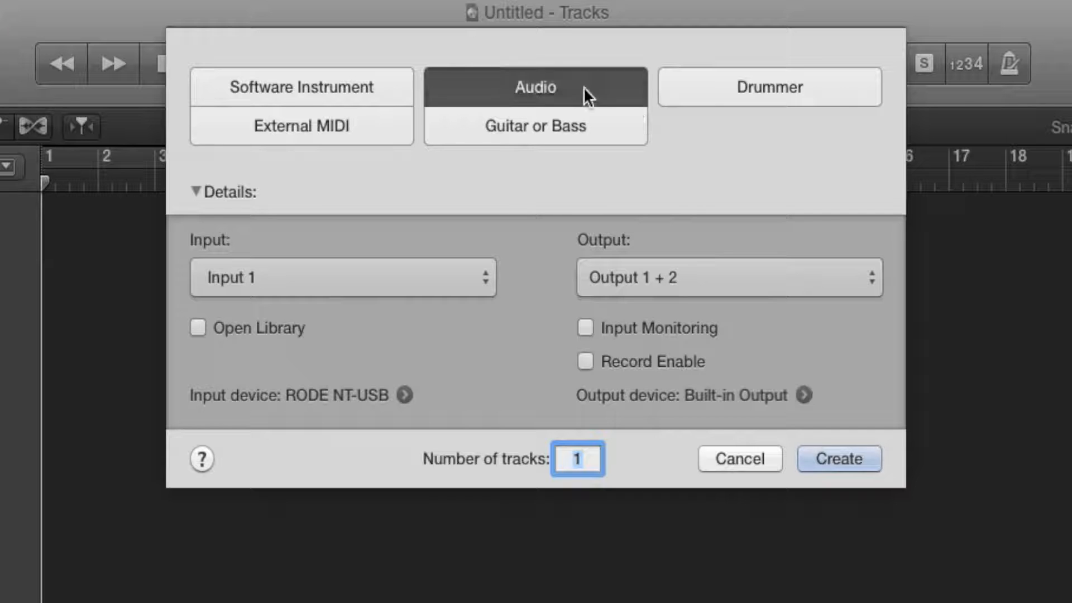
pyautogui.click(838, 458)
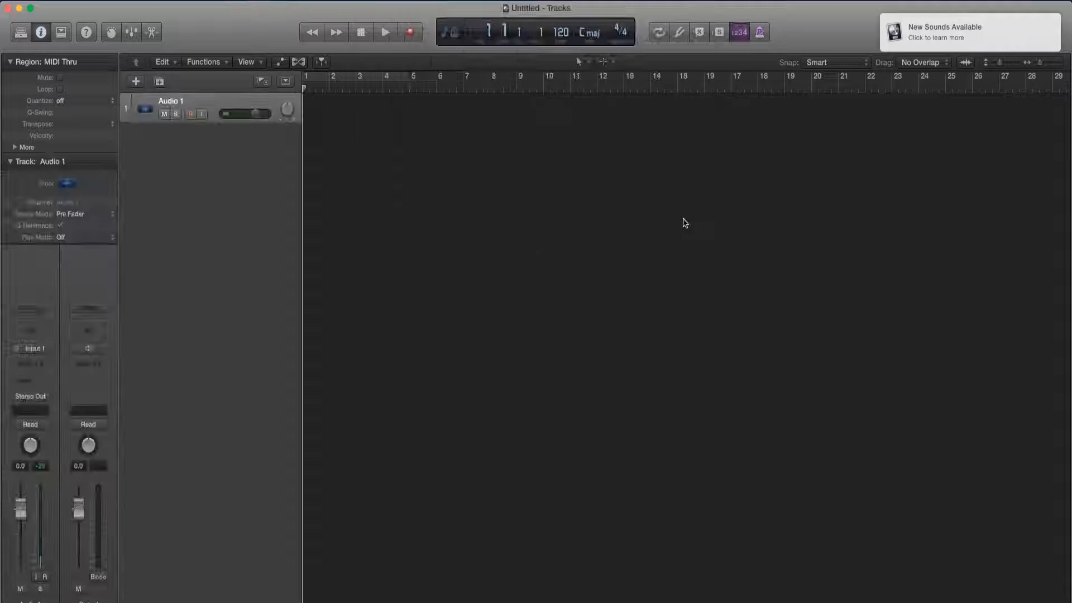
# Record a roughly four-bar vocal take, Untitled_1#01, on Audio 1.
pyautogui.click(411, 32)
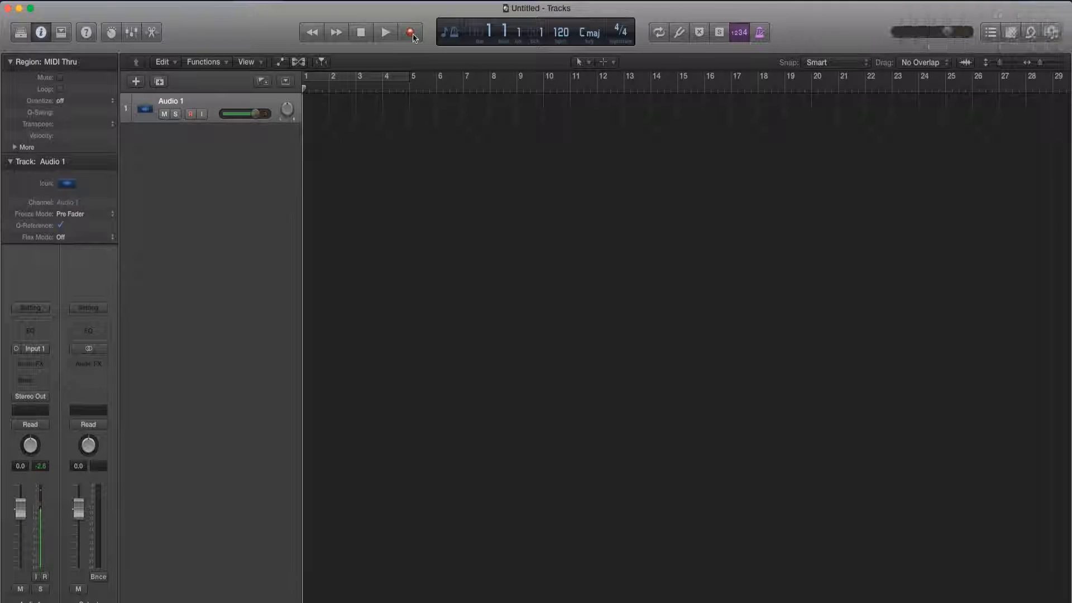
pyautogui.click(411, 33)
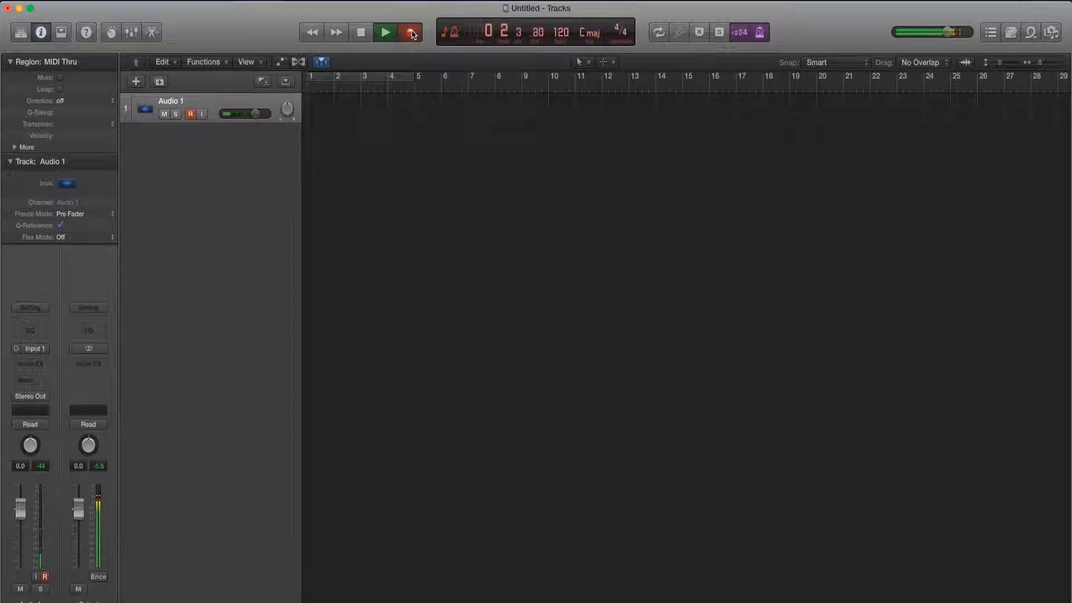
pyautogui.click(384, 33)
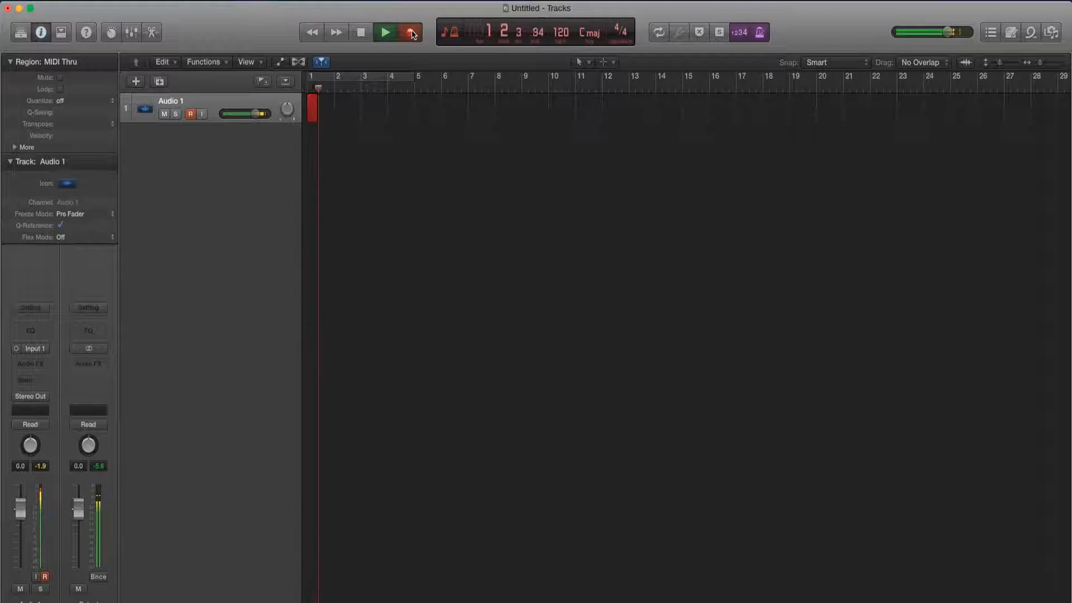
pyautogui.click(384, 33)
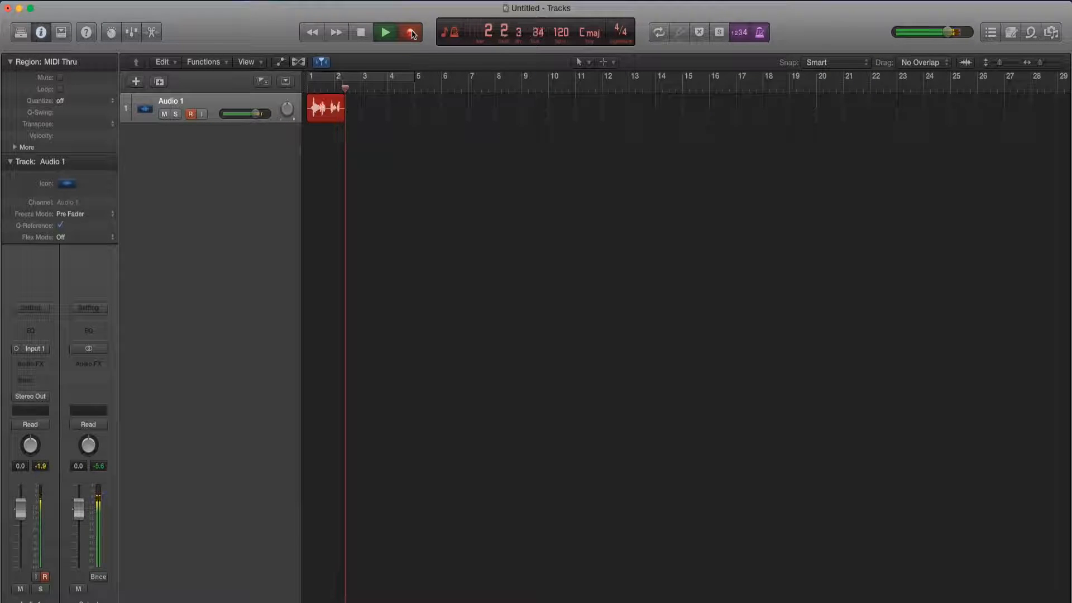
pyautogui.click(384, 32)
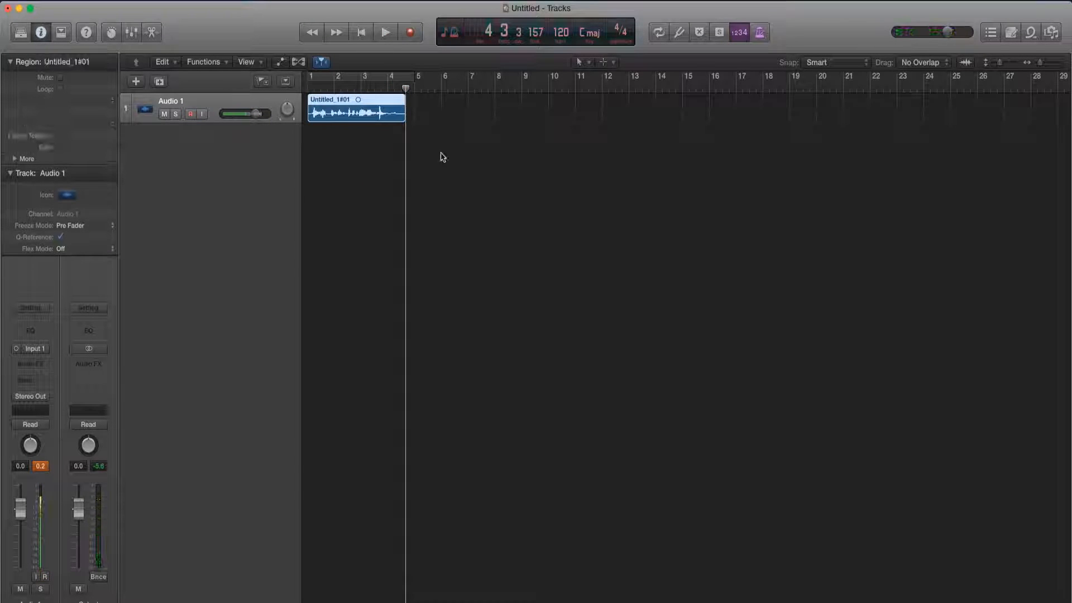
pyautogui.click(384, 32)
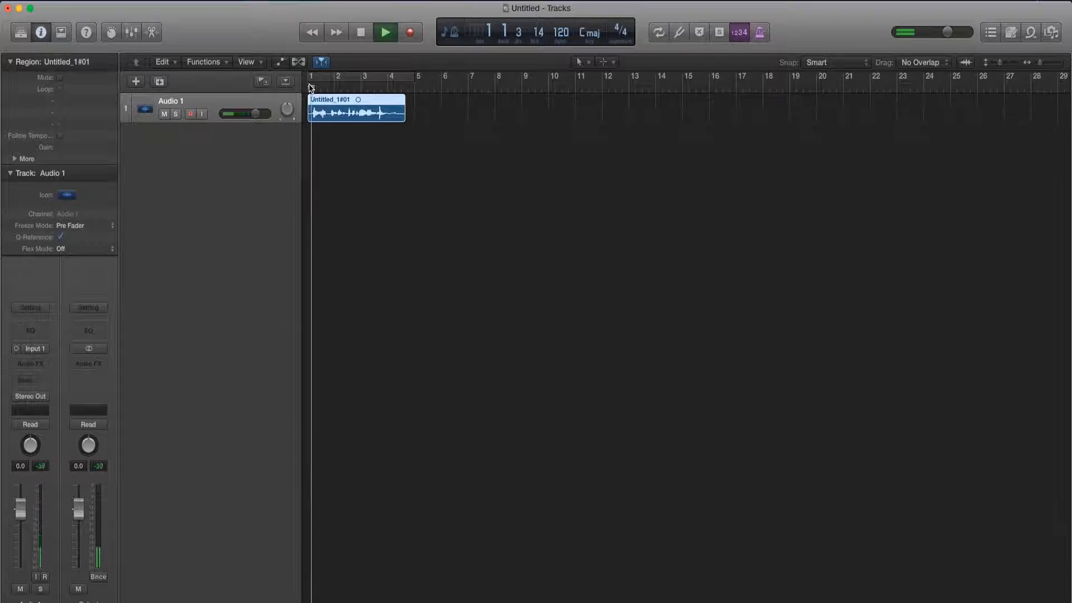
pyautogui.click(384, 33)
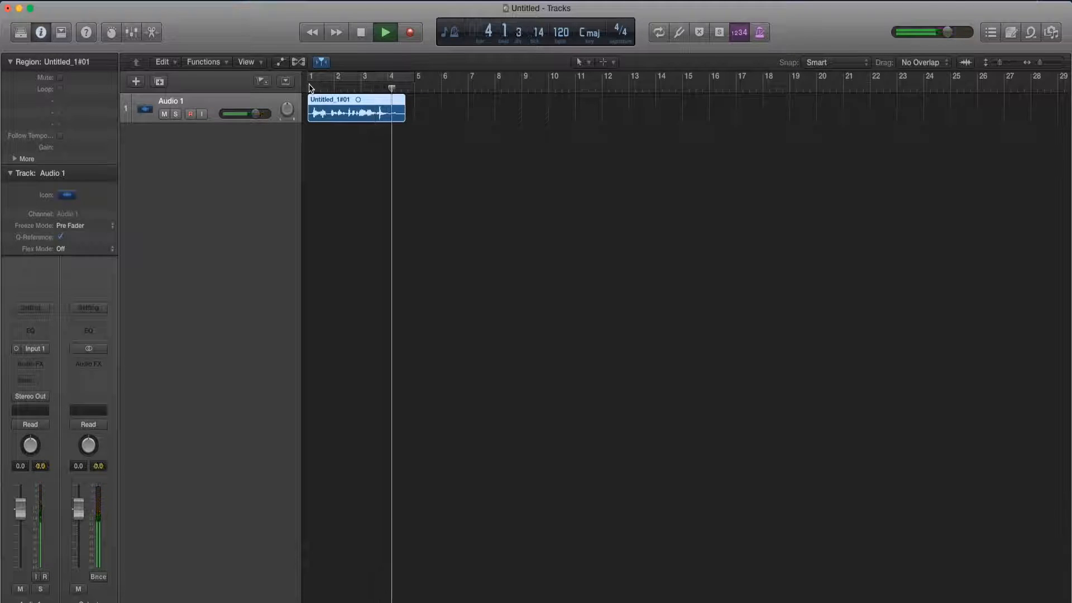
pyautogui.click(385, 31)
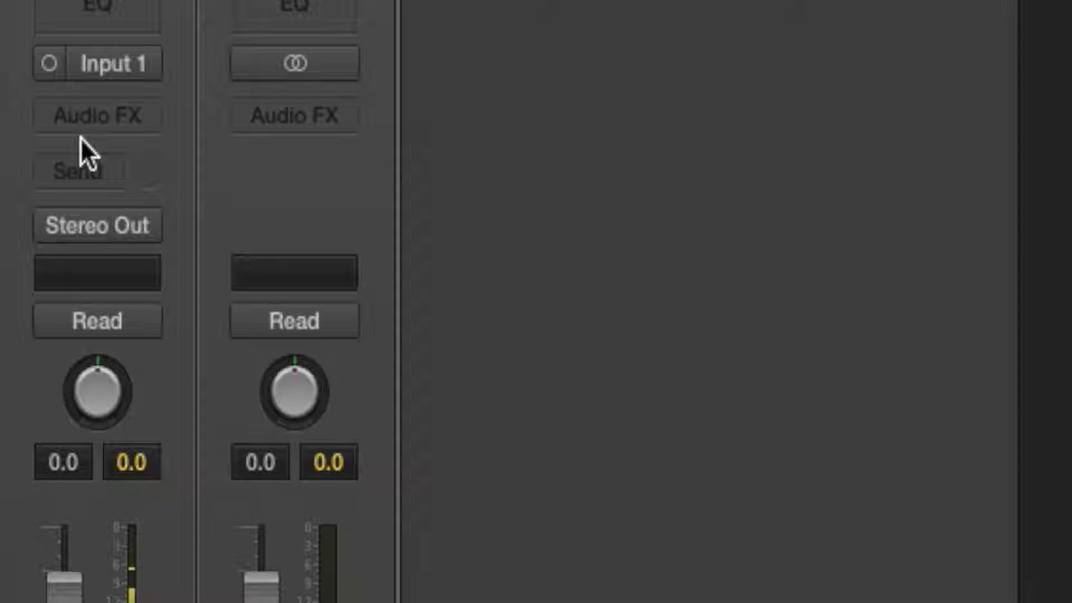
# Insert a mono Pitch Correction plug-in in Audio 1's Audio FX slot.
pyautogui.click(97, 116)
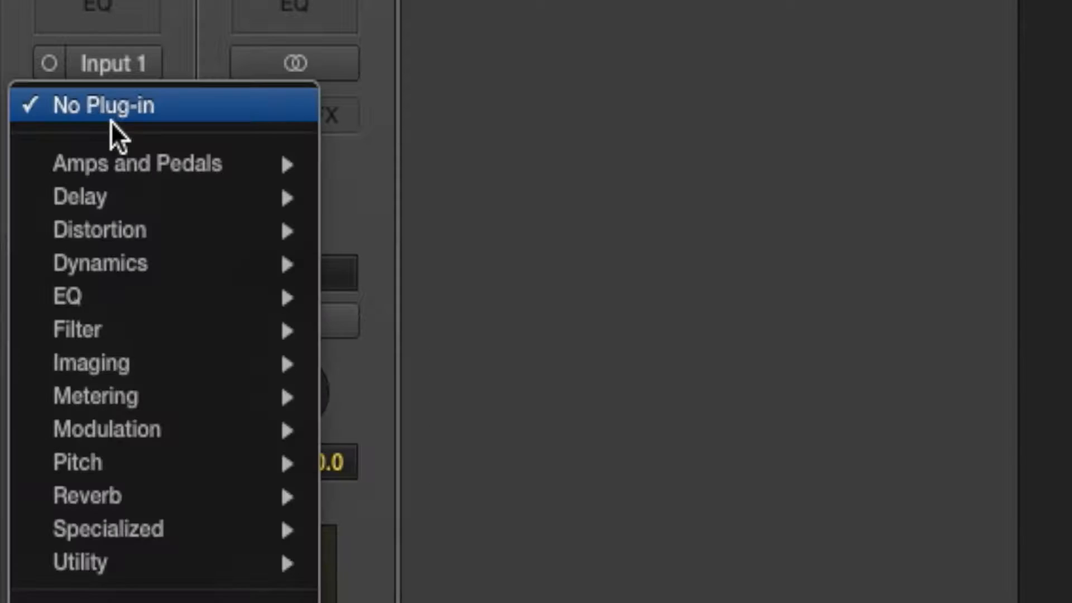
pyautogui.moveTo(77, 463)
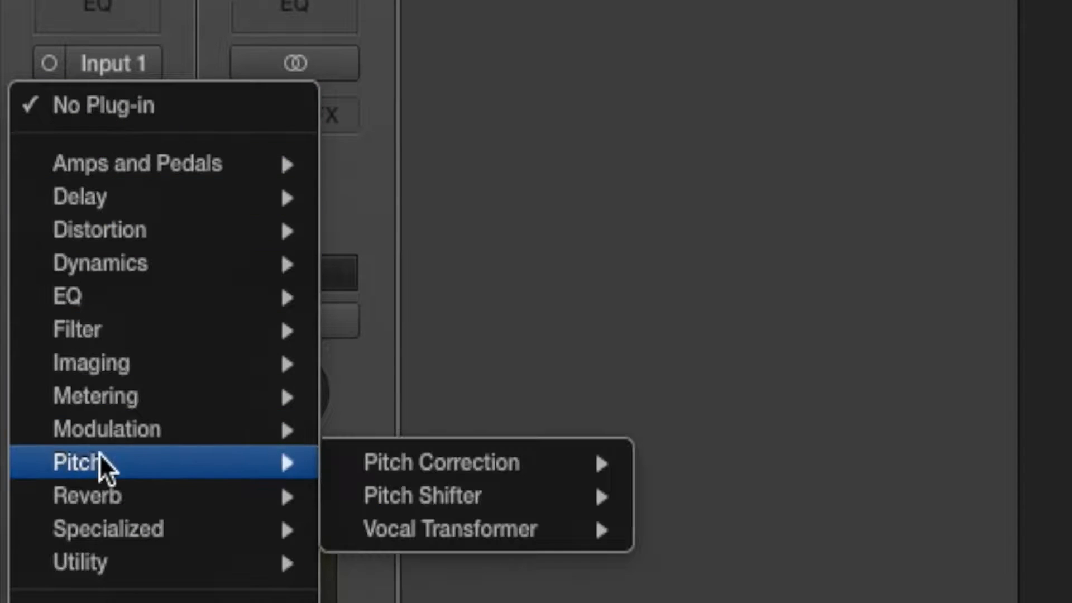
pyautogui.moveTo(442, 462)
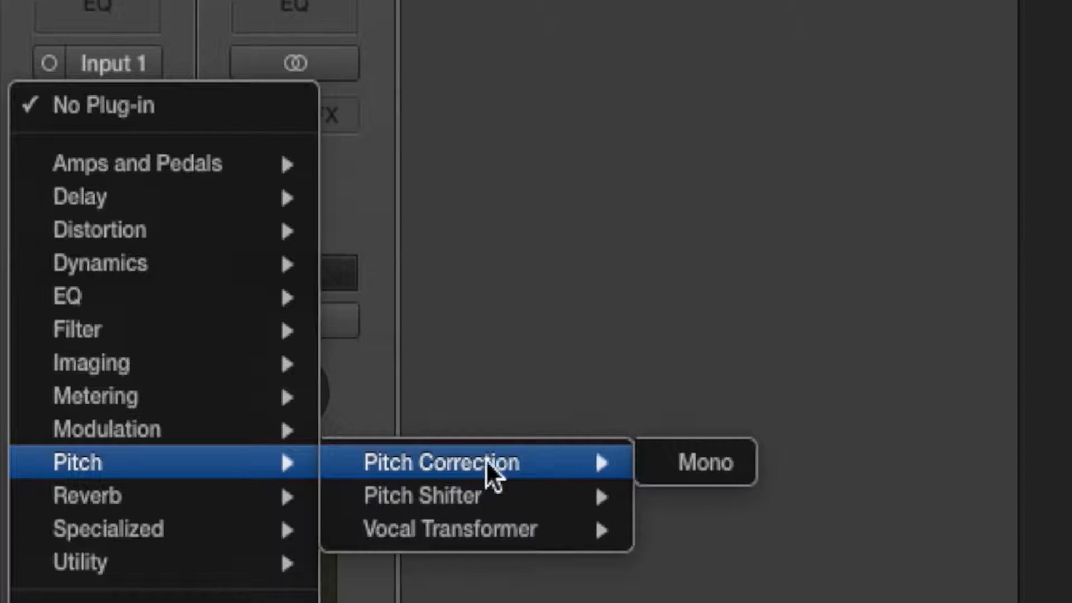
pyautogui.click(694, 463)
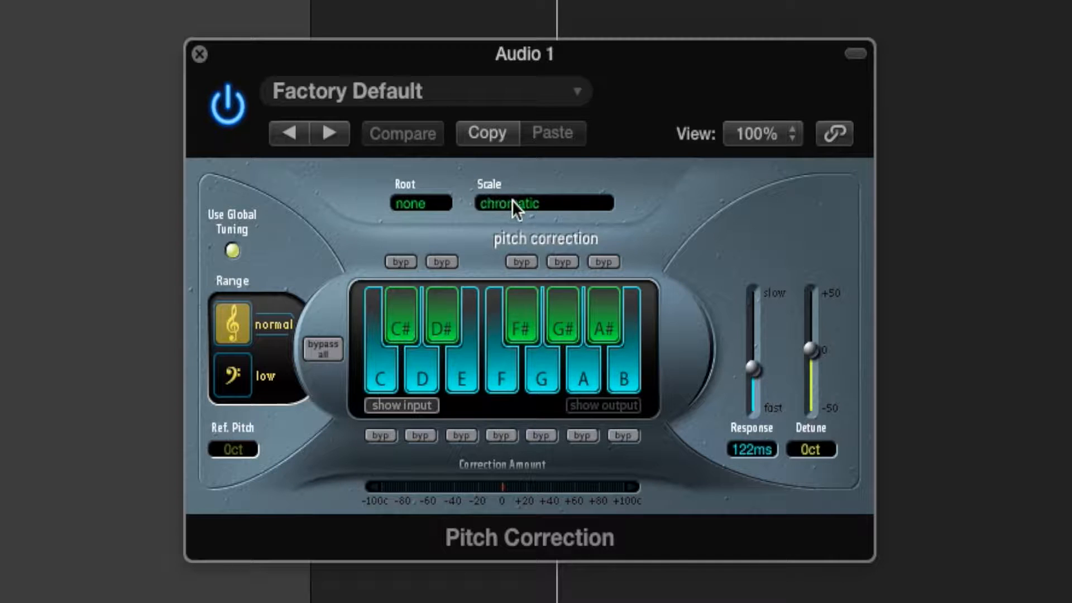
# Set Pitch Correction to major scale, 0.00 ms response and 18 ct detune.
pyautogui.click(543, 202)
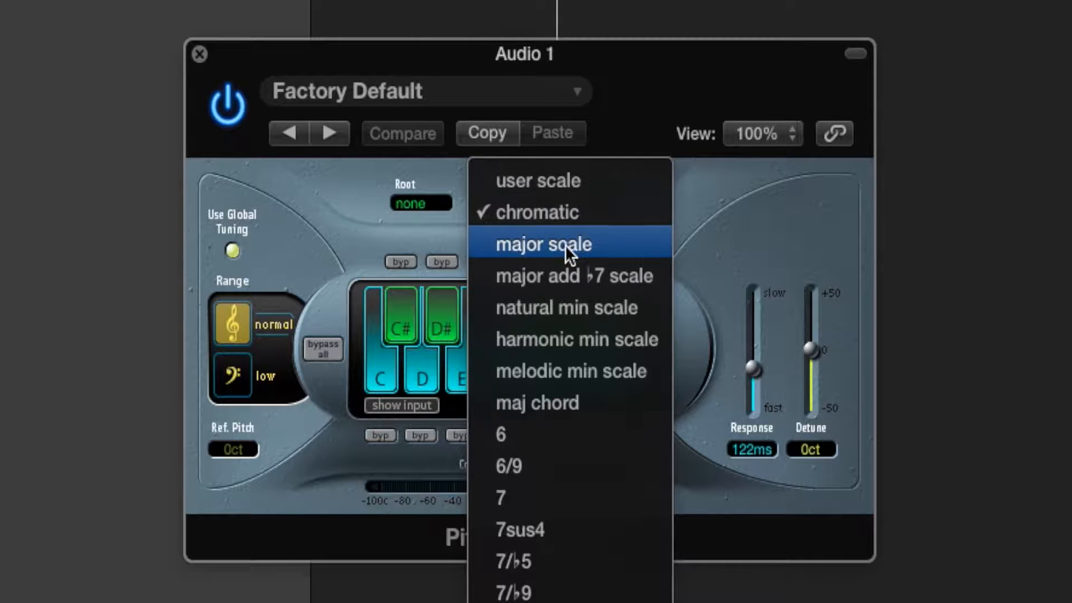
pyautogui.click(544, 244)
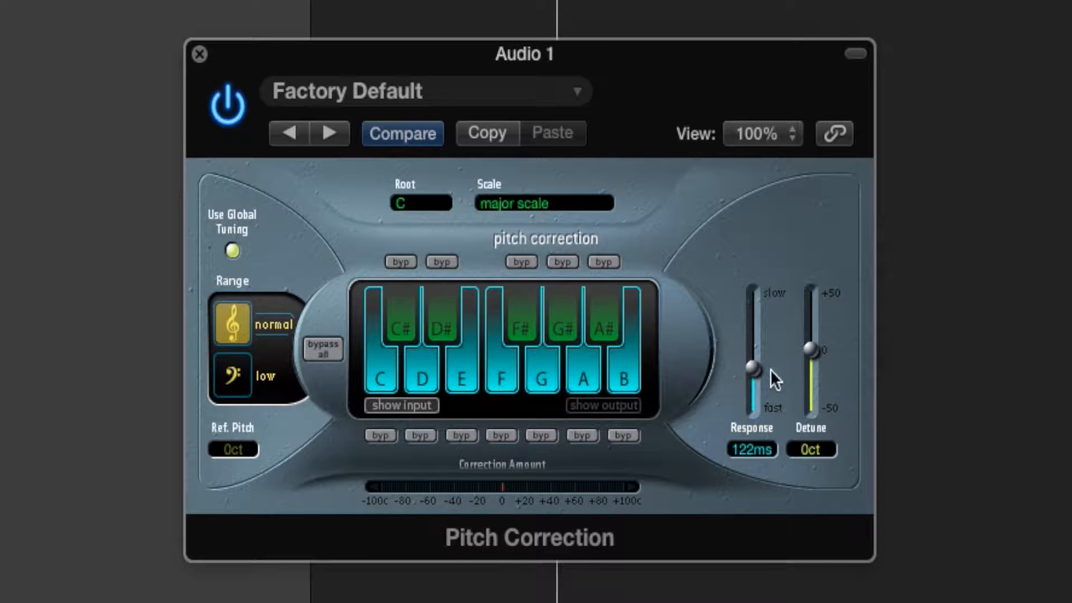
pyautogui.moveTo(753, 369); pyautogui.dragTo(753, 407)
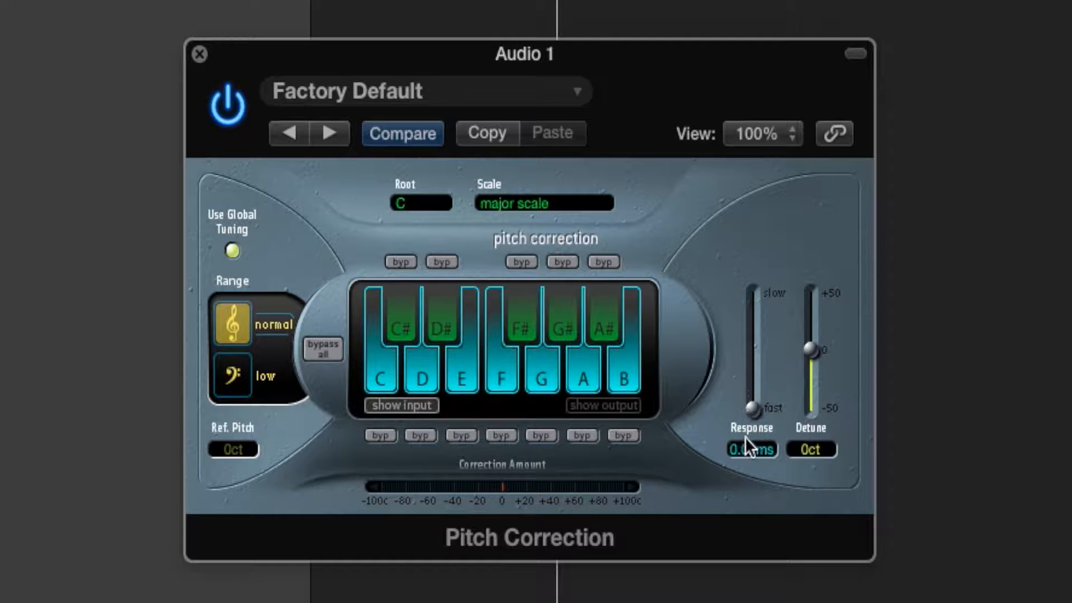
pyautogui.moveTo(819, 360)
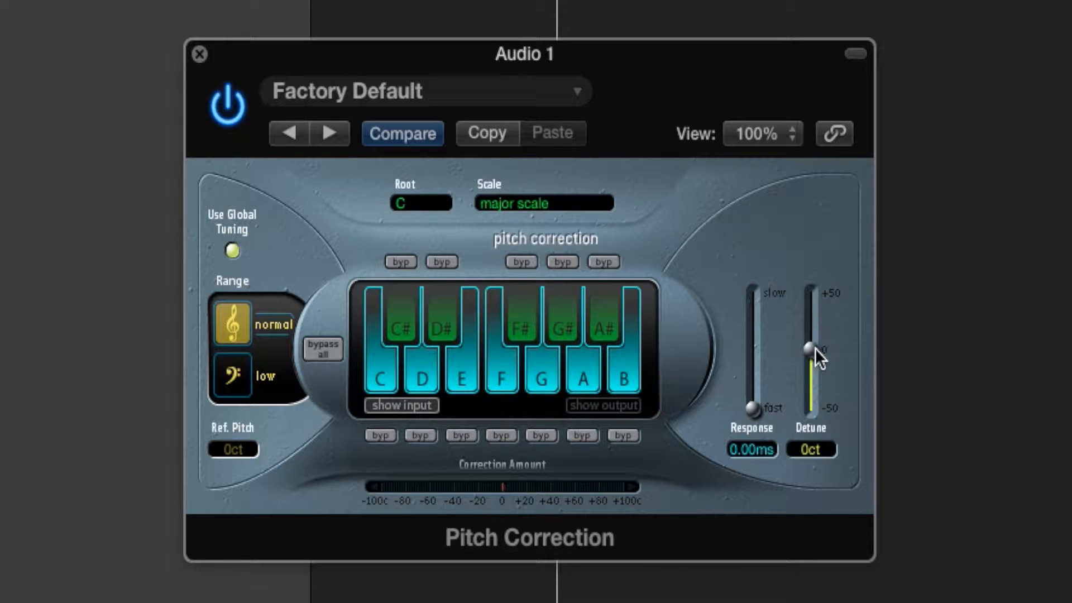
pyautogui.moveTo(811, 348); pyautogui.dragTo(811, 331)
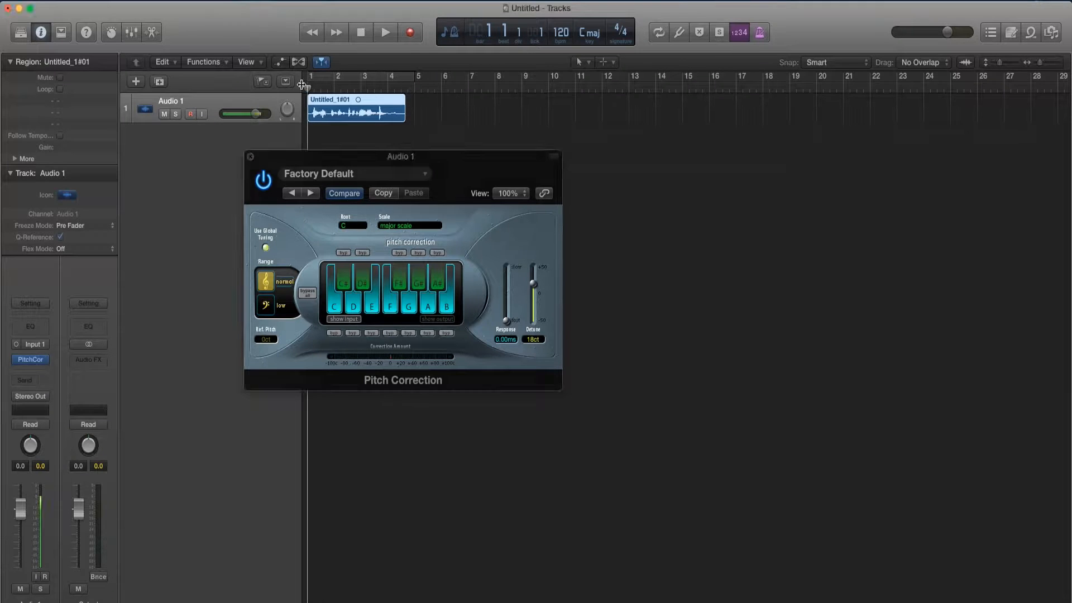
pyautogui.click(384, 33)
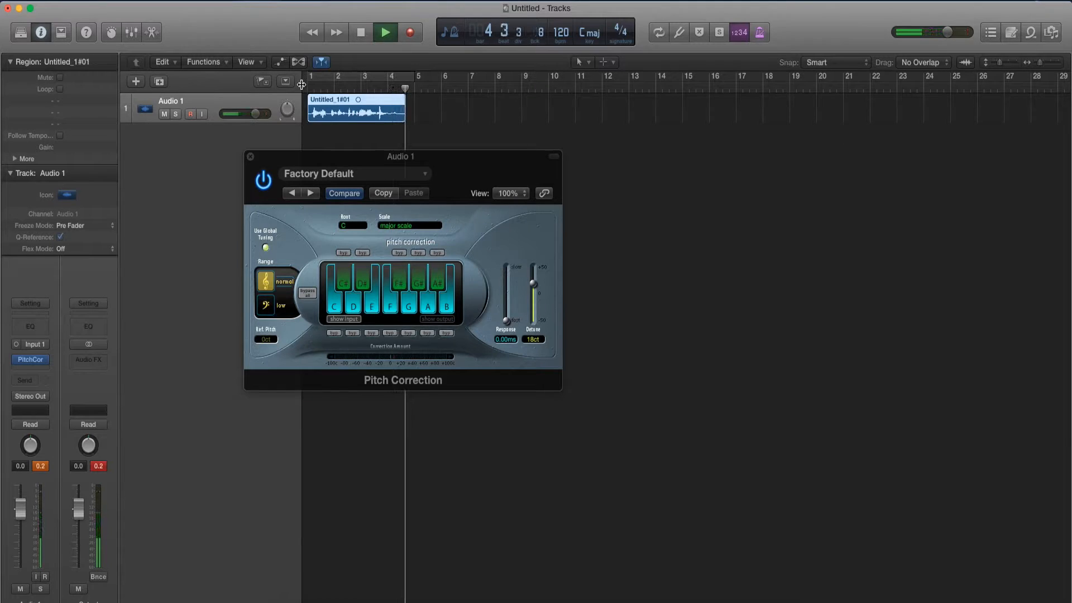
pyautogui.click(360, 32)
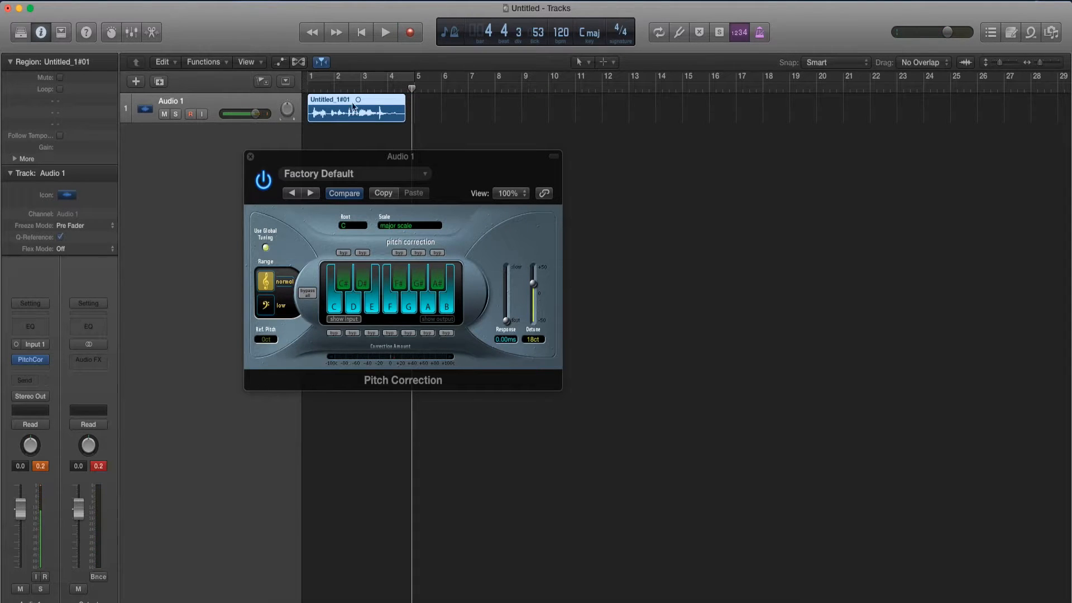
pyautogui.moveTo(470, 193)
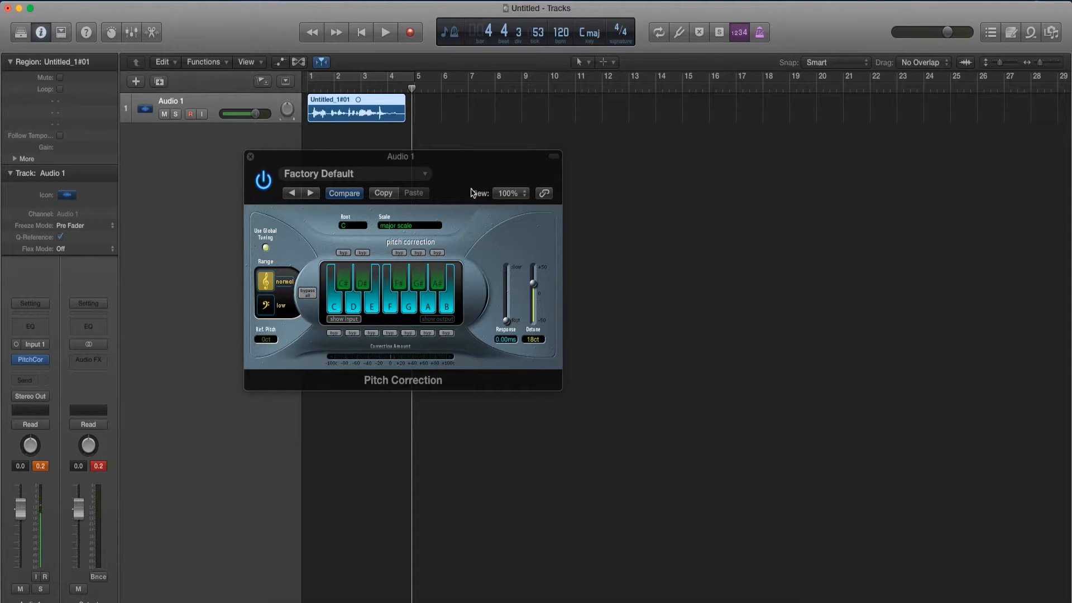
pyautogui.moveTo(449, 199)
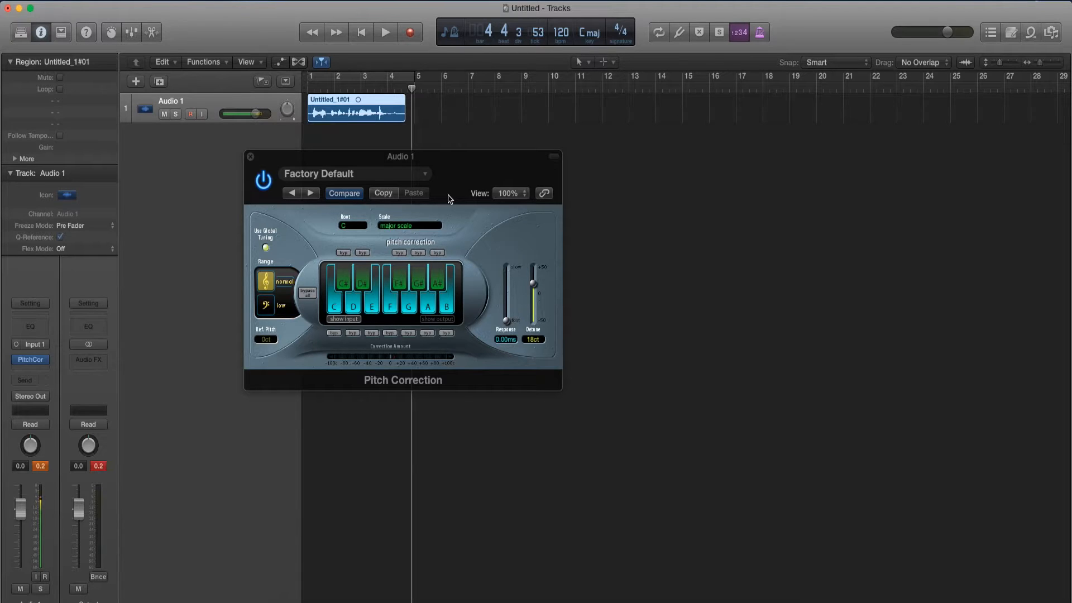
pyautogui.moveTo(686, 210)
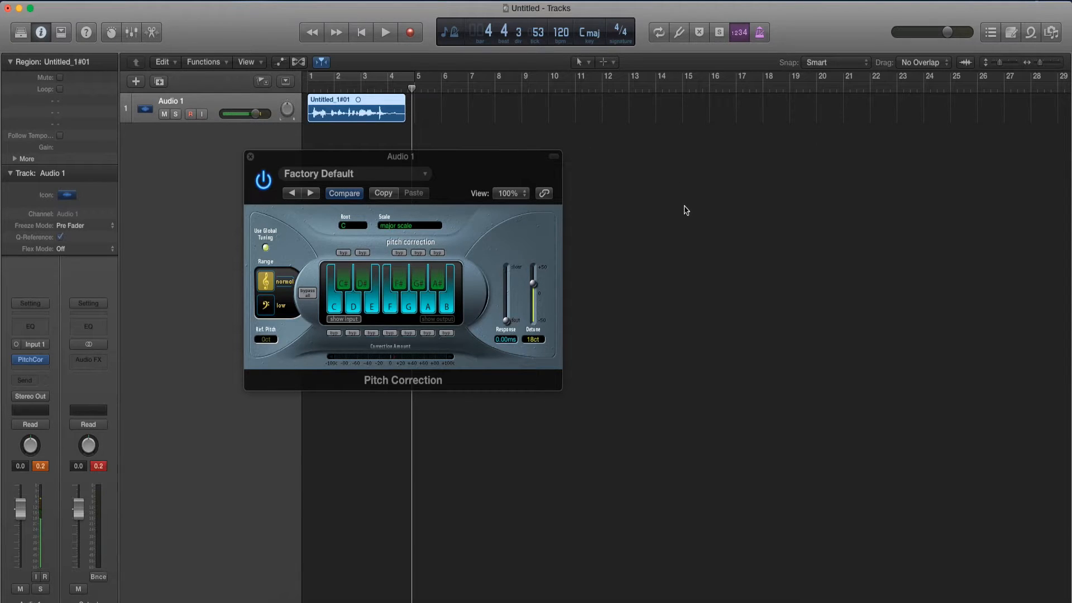